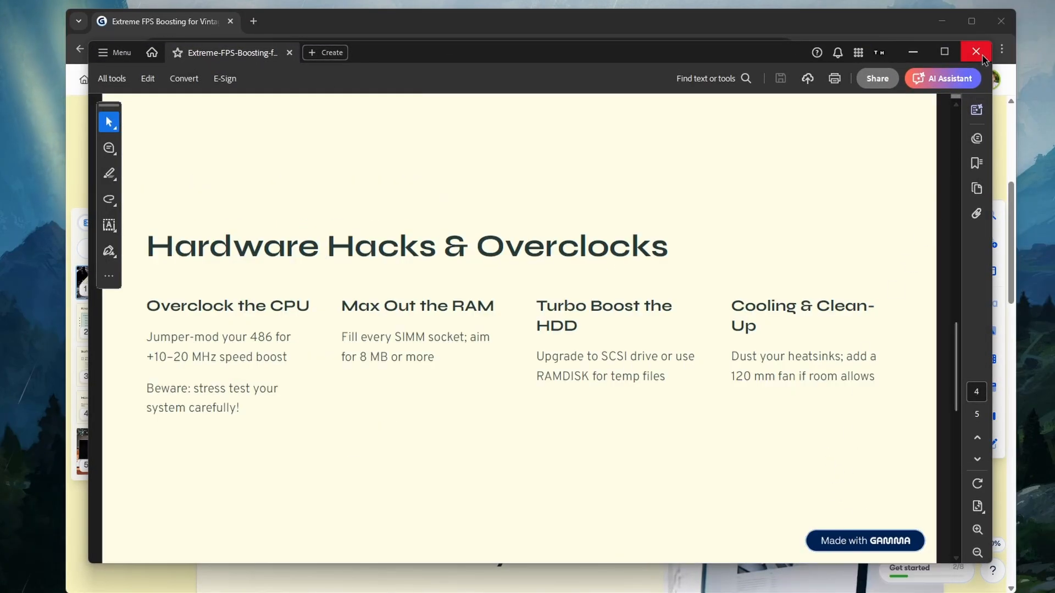
# Close Acrobat's exported PDF, returning to the Gamma document in the browser
pyautogui.click(975, 50)
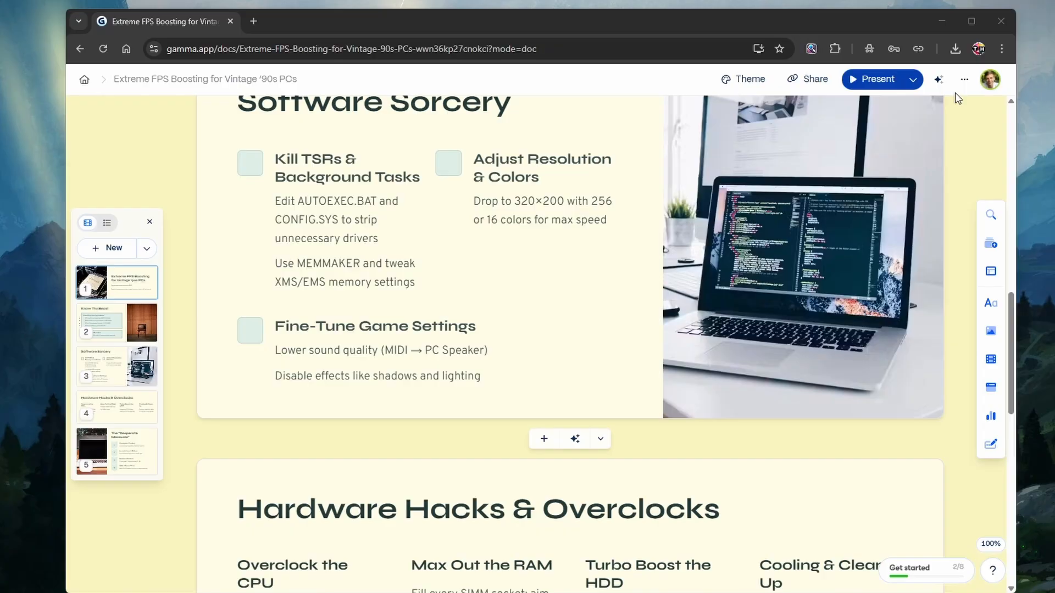
pyautogui.click(965, 79)
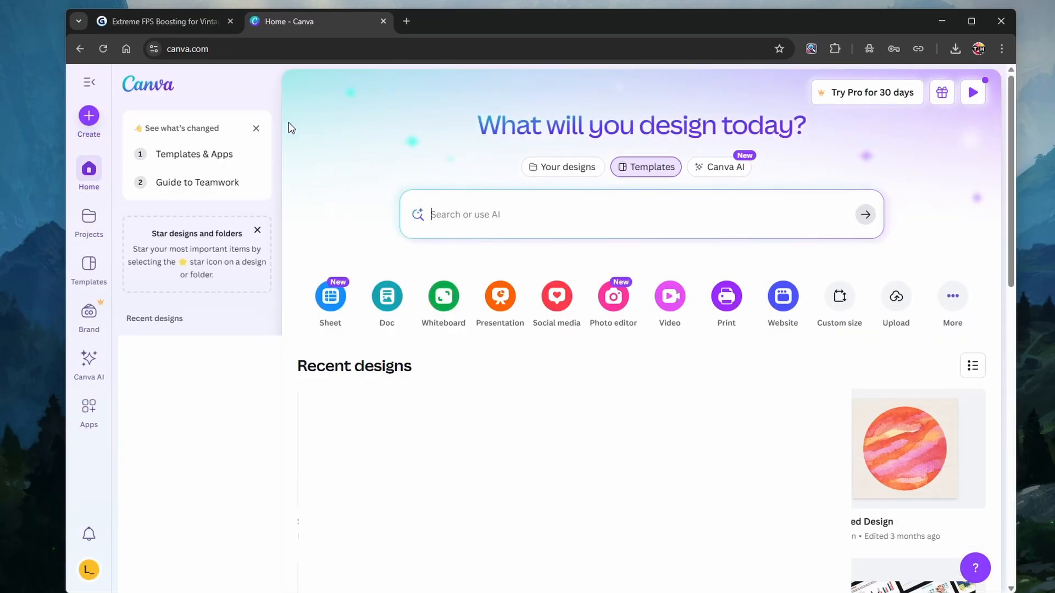
pyautogui.moveTo(337, 171)
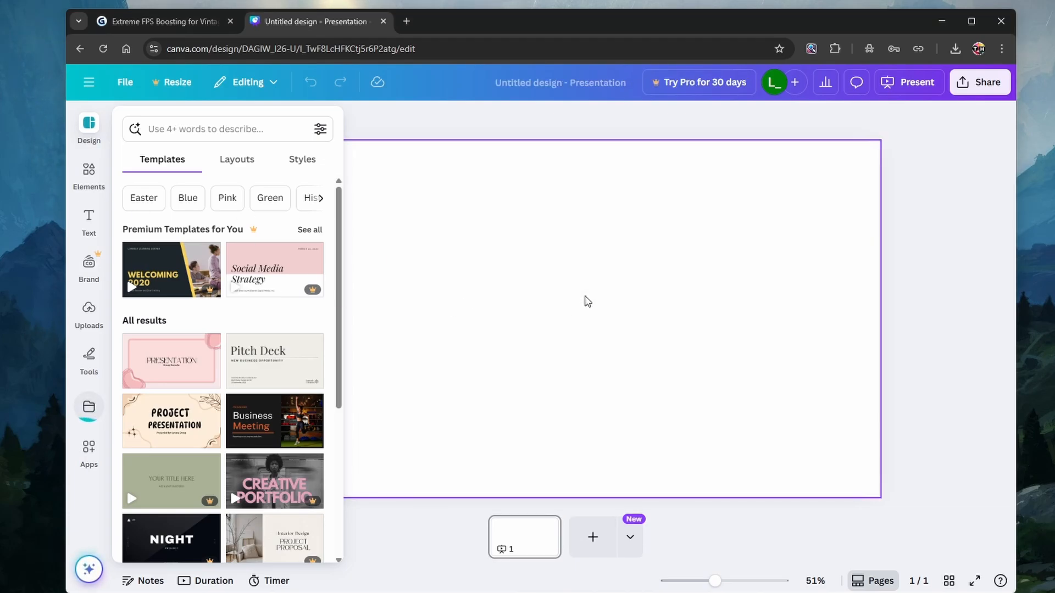
# Dismiss the Templates suggestions, leaving the blank first slide ready for editing
pyautogui.click(88, 123)
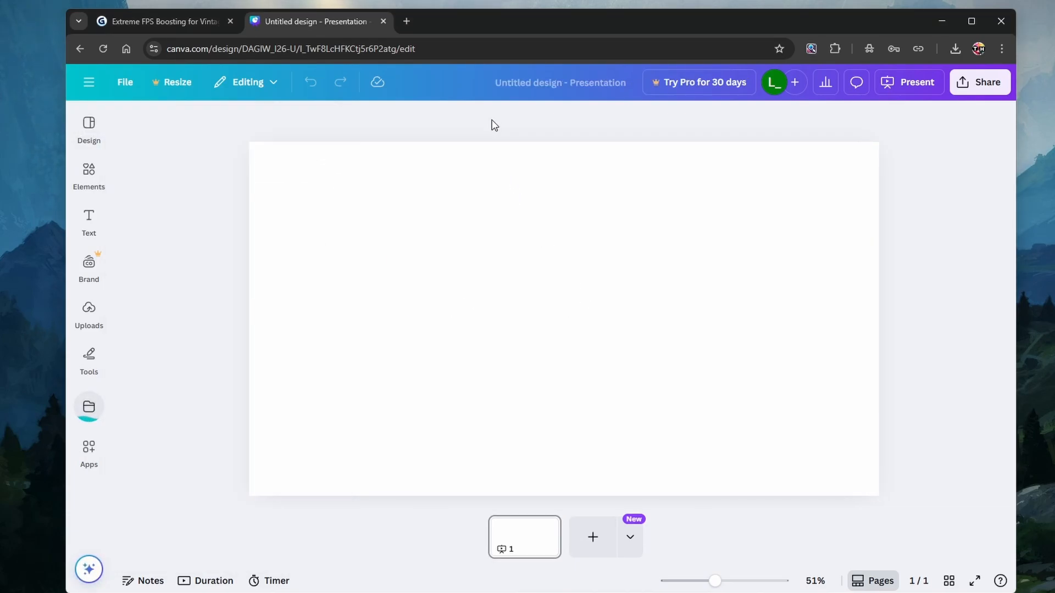
# From Projects, open the Extreme FPS Boosting presentation in a new tab
pyautogui.click(87, 406)
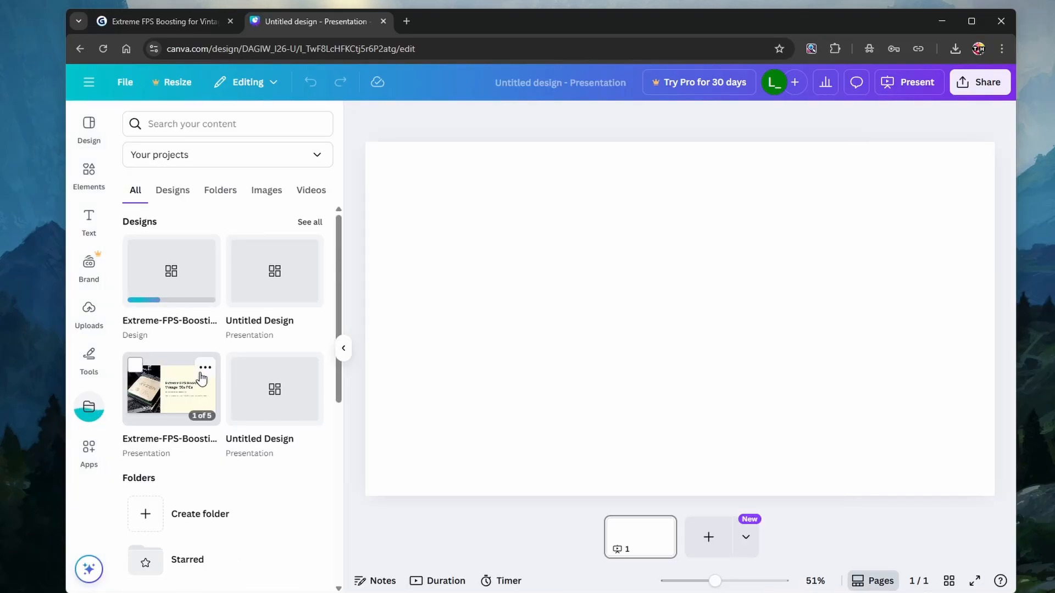
pyautogui.click(205, 367)
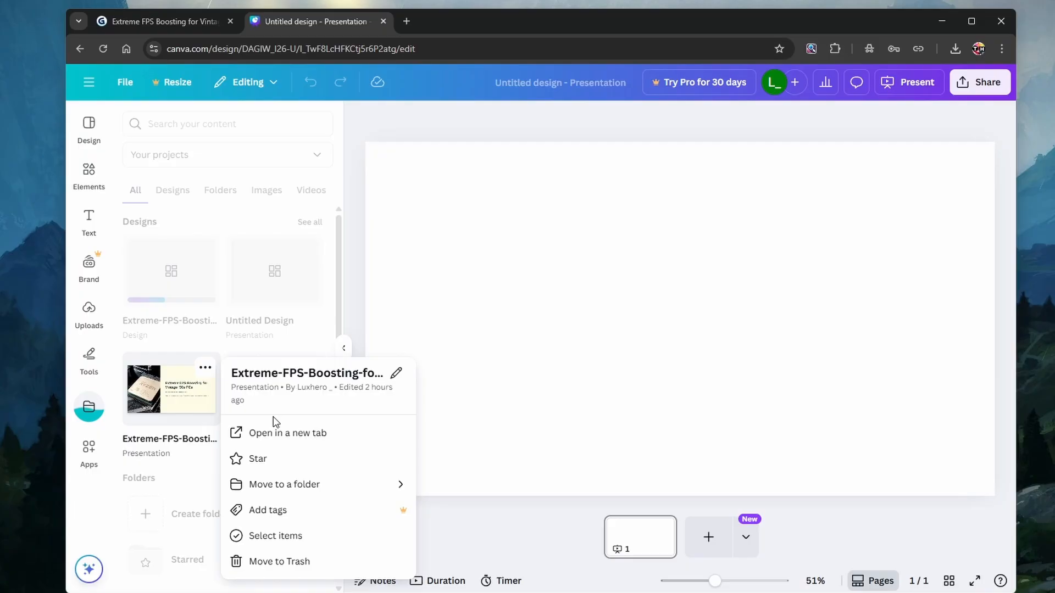
pyautogui.click(288, 433)
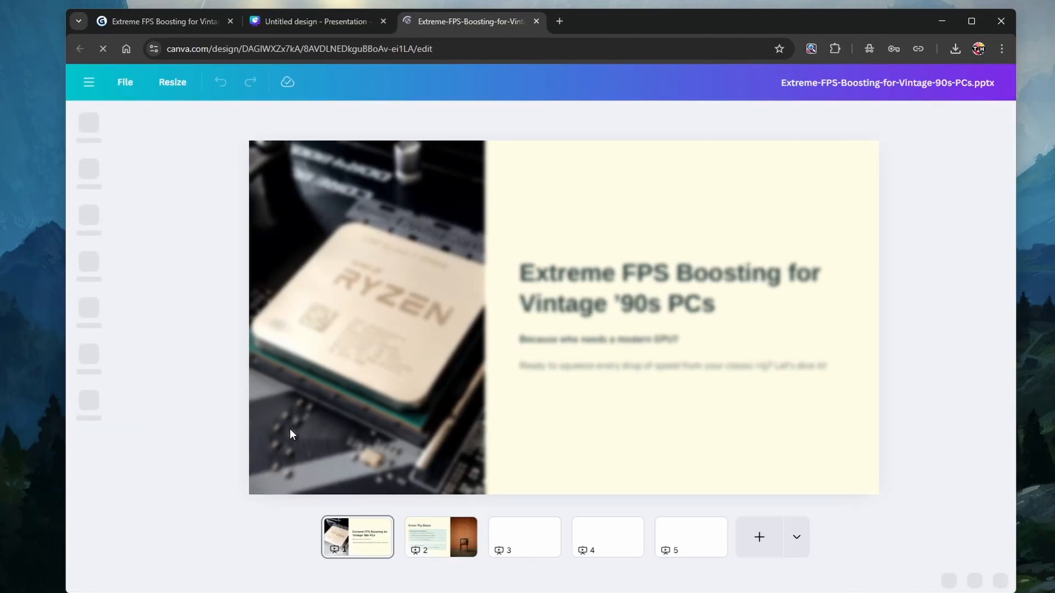
# Review the Know Thy Beast and Software Sorcery slides for the removed Gamma badge
pyautogui.click(442, 537)
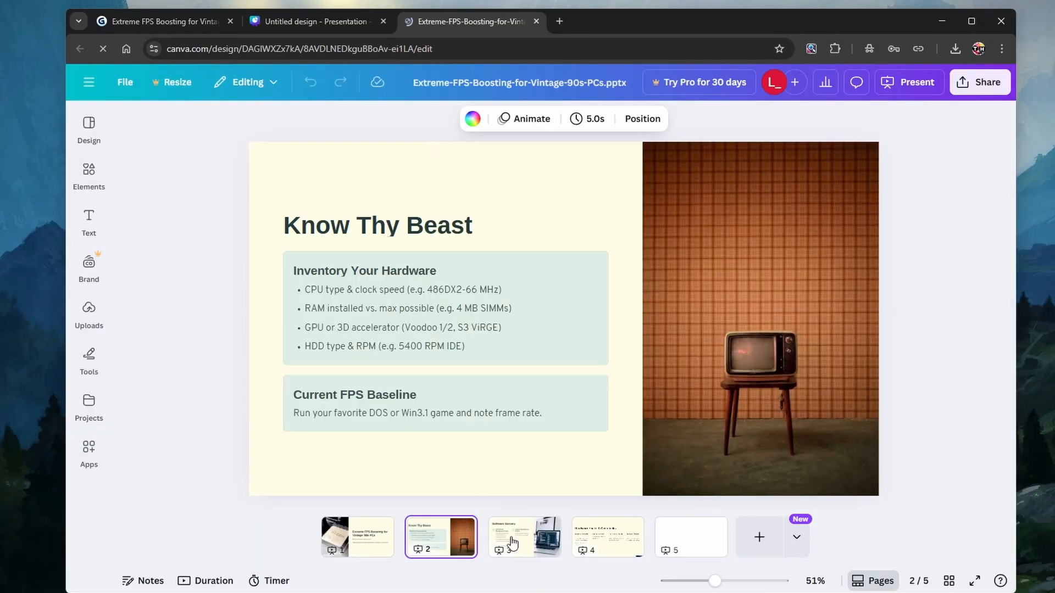
pyautogui.click(525, 537)
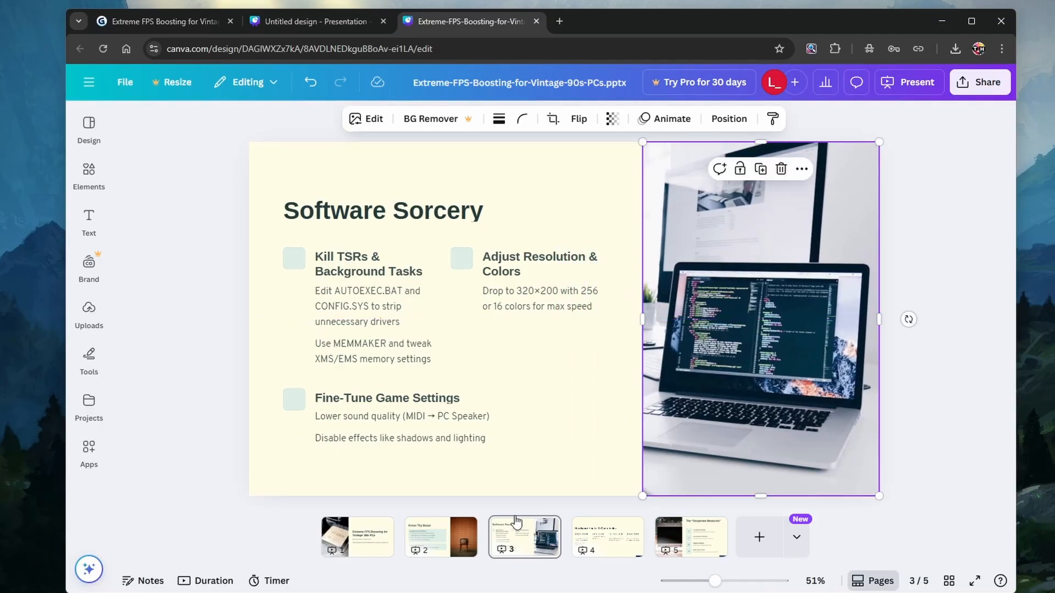
pyautogui.click(440, 537)
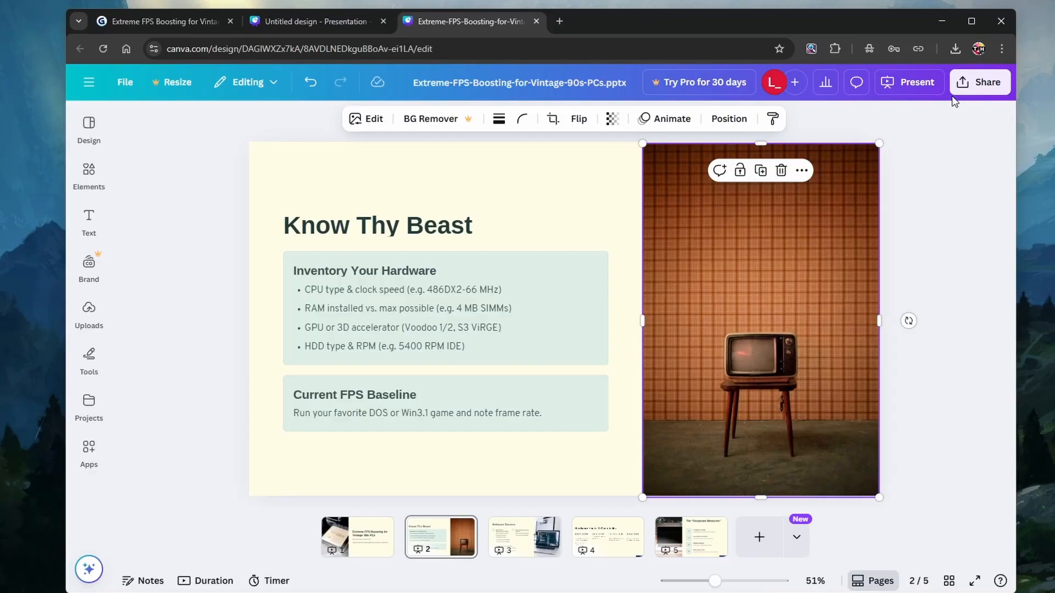
# Bring up the Share > Download options listing PDF Standard and other file types
pyautogui.click(980, 82)
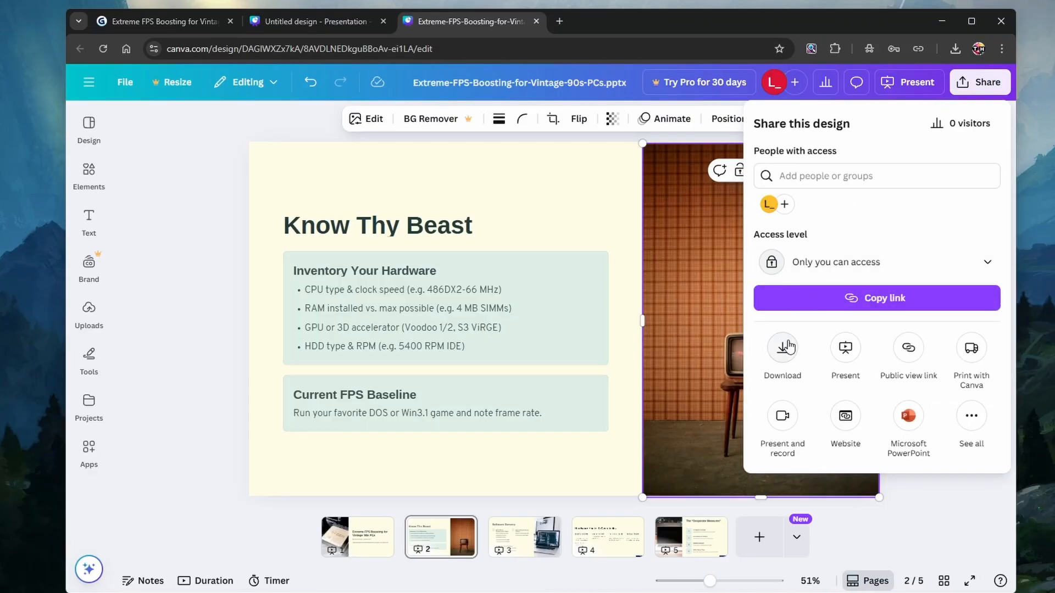
pyautogui.click(783, 347)
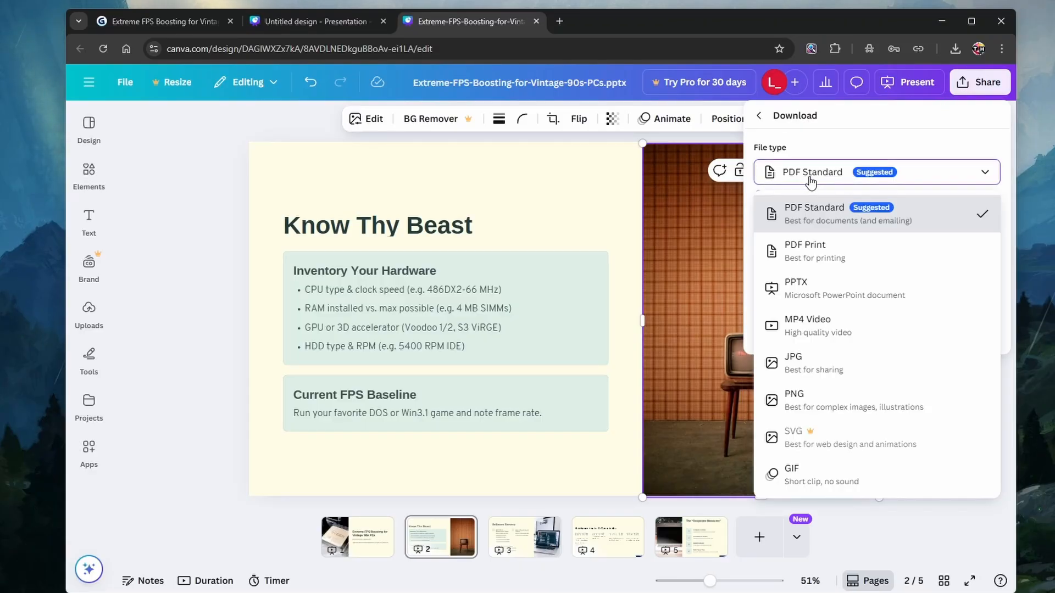